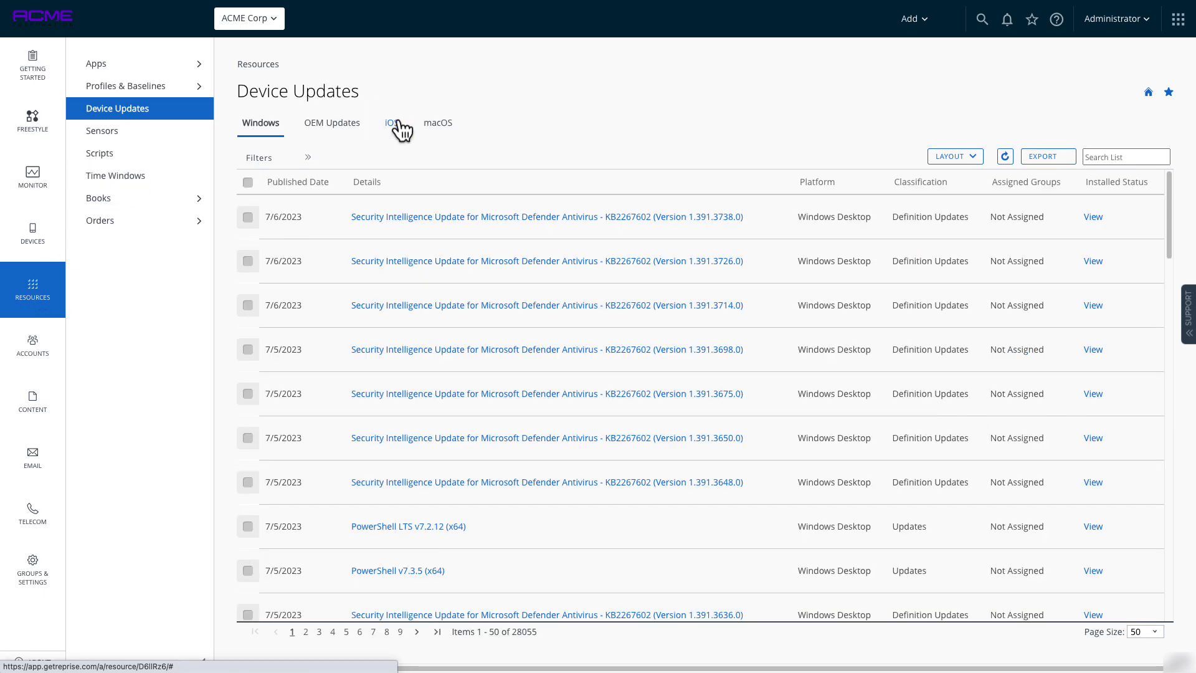
- Show the iOS tab of the Device Updates list instead of Windows
{"action": "left_click", "coordinate": [391, 123]}
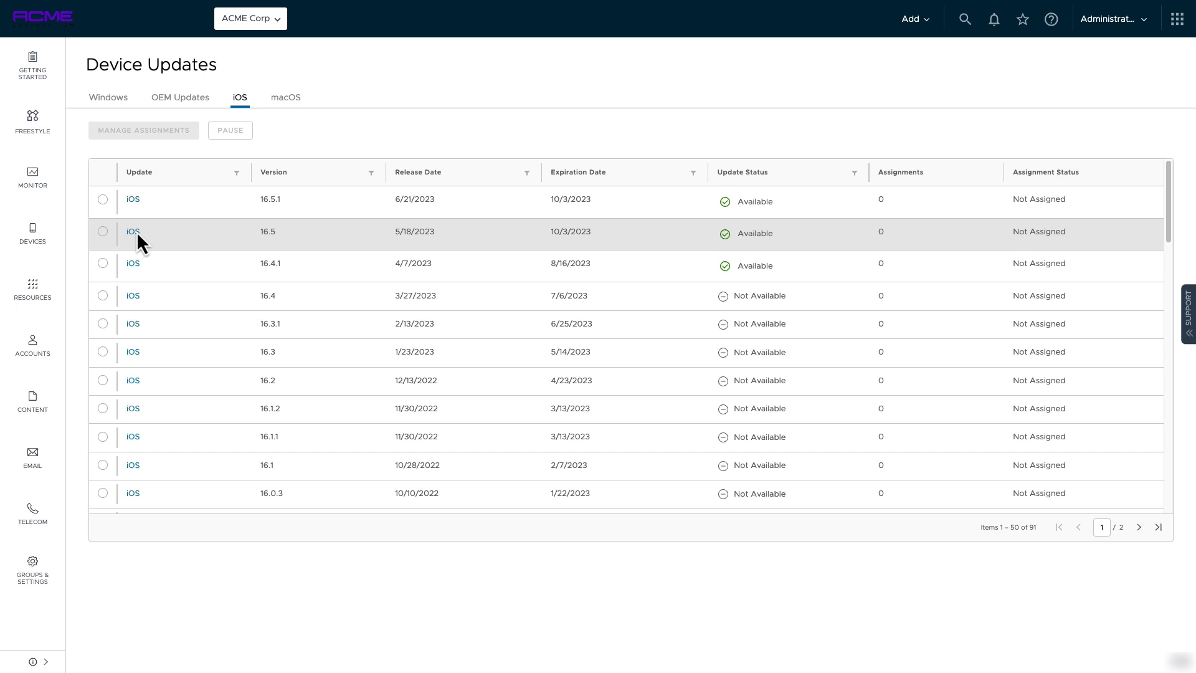
- Open the iOS 16.5 update's details and its empty assignments window
{"action": "left_click", "coordinate": [132, 232]}
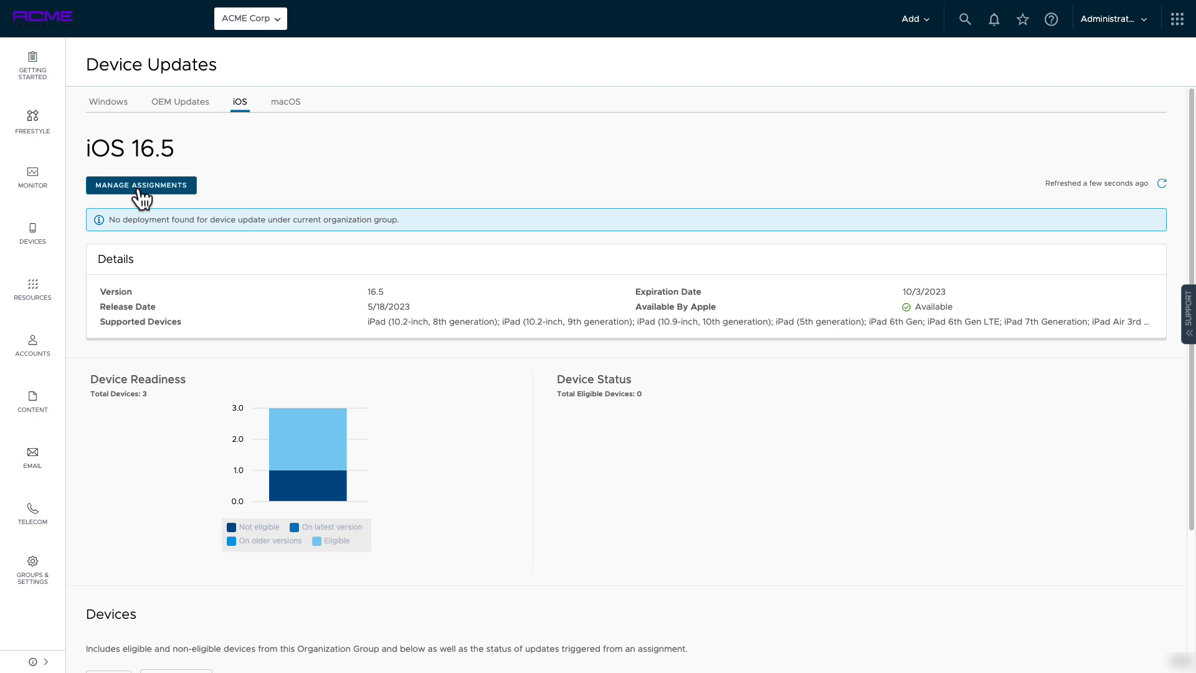
{"action": "left_click", "coordinate": [142, 184]}
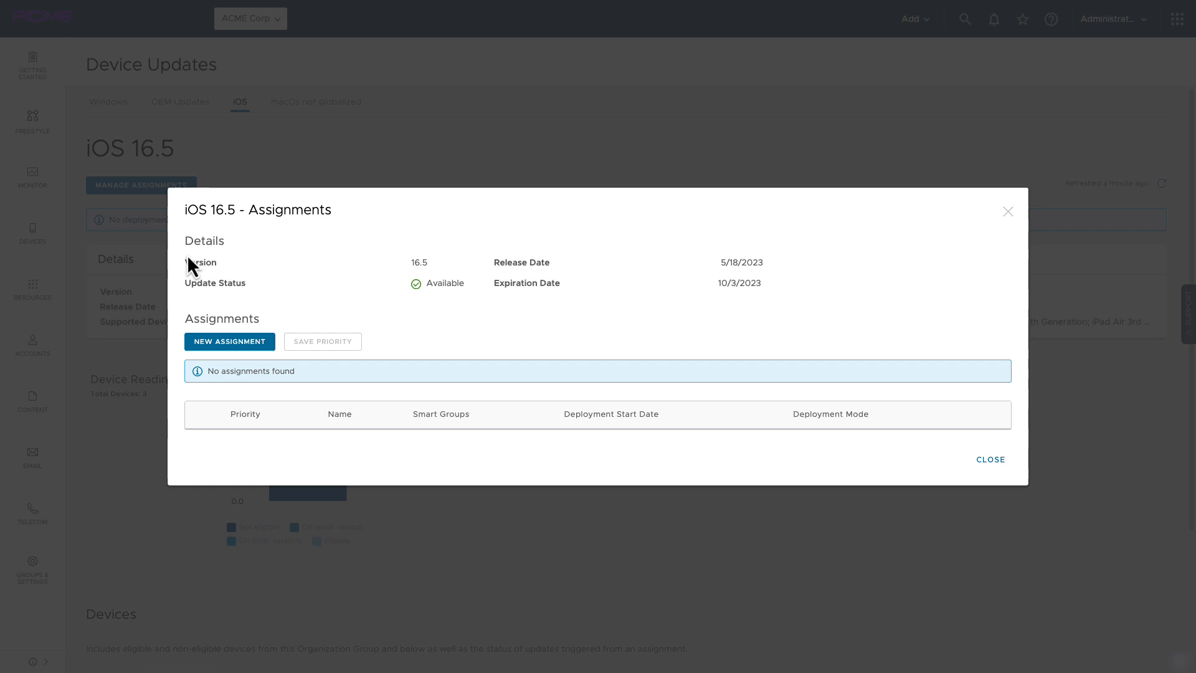
- Create a new assignment named 'iOS 16.5 Update' and pick its smart group
{"action": "left_click", "coordinate": [229, 341]}
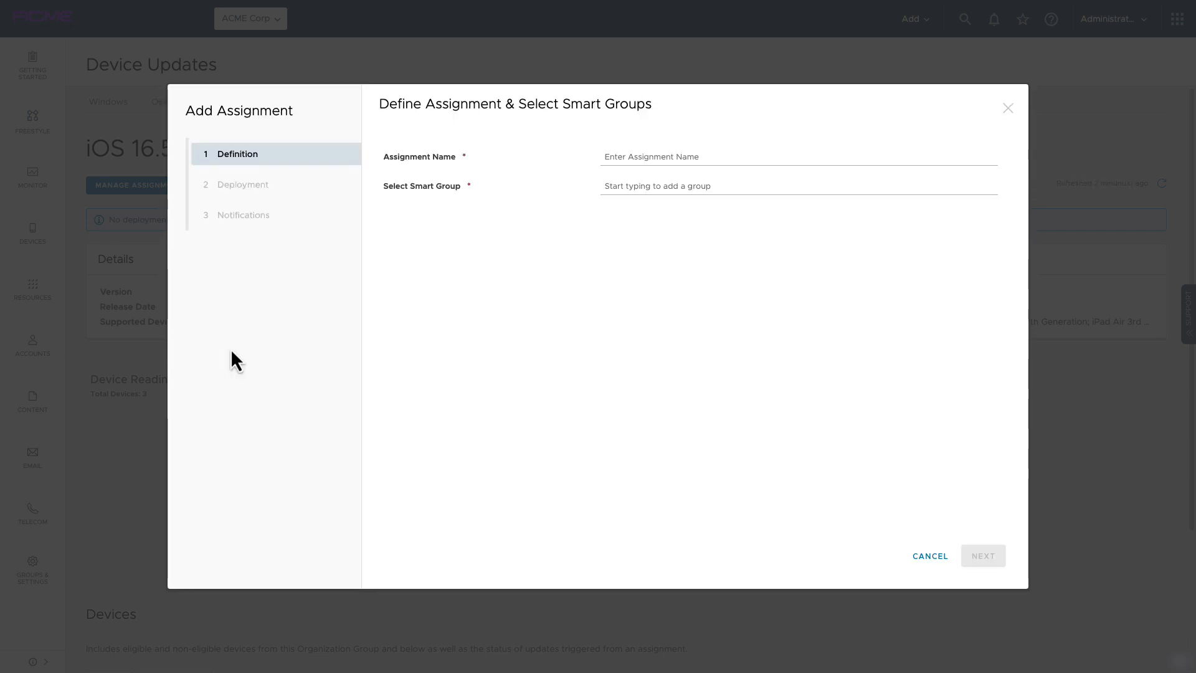
{"action": "mouse_move", "coordinate": [231, 348]}
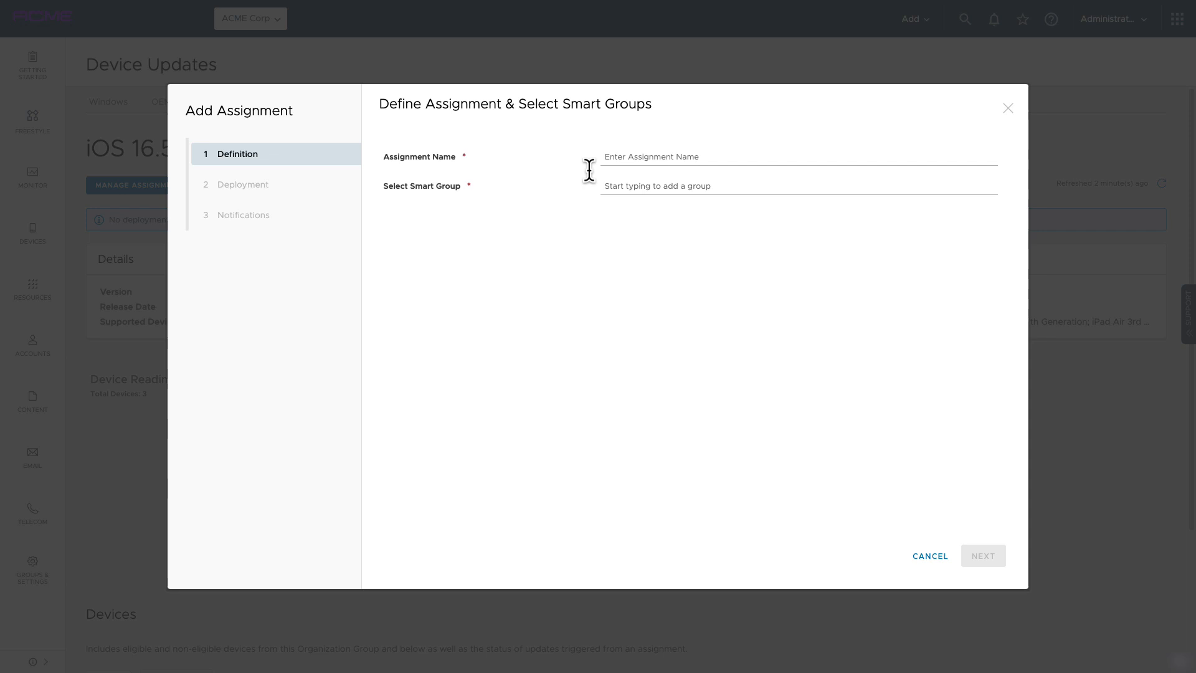
{"action": "type", "text": "iOS 16.5 Update"}
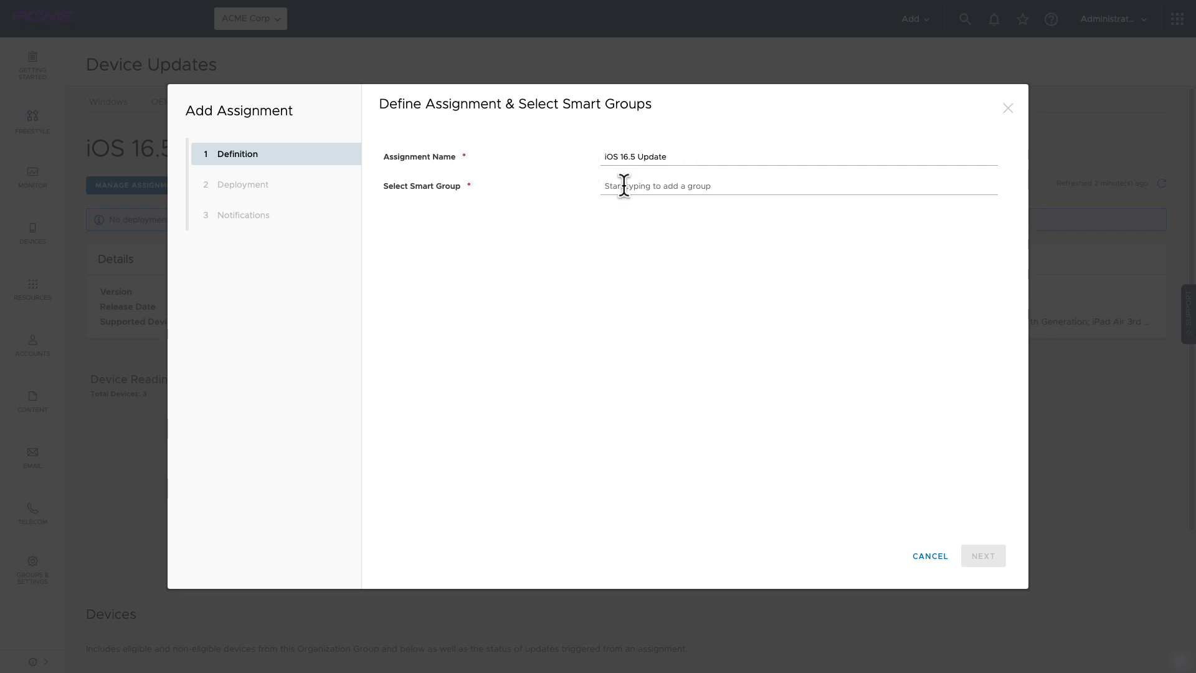
{"action": "left_click", "coordinate": [797, 186]}
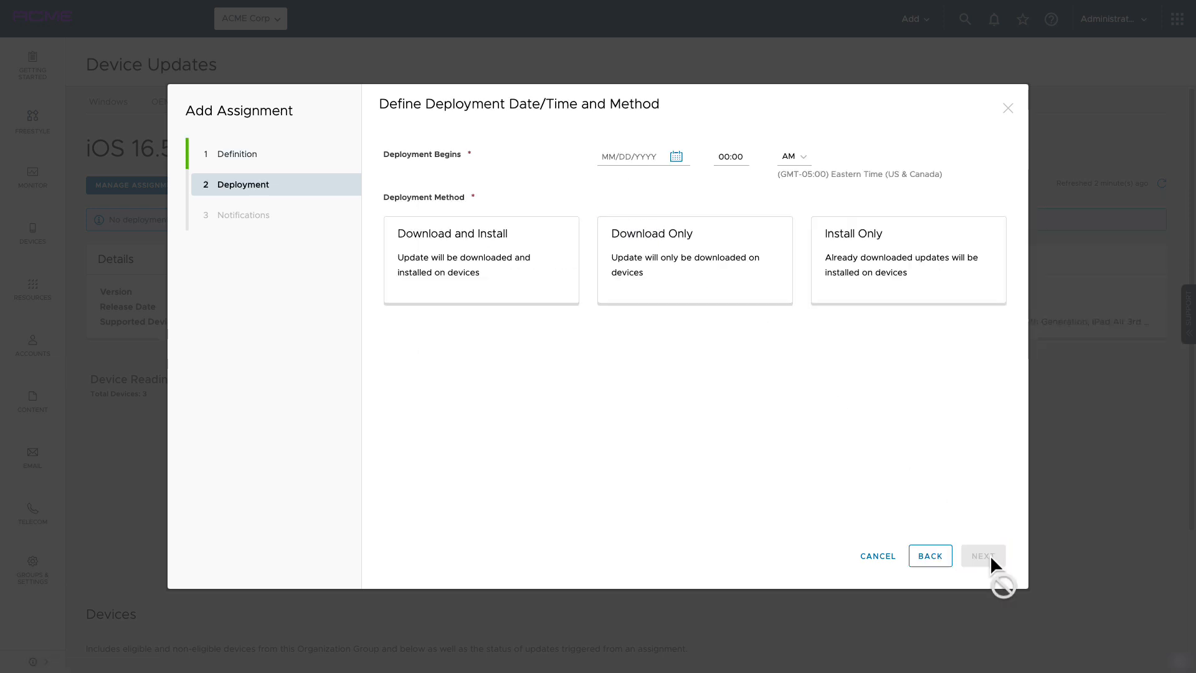
{"action": "mouse_move", "coordinate": [830, 360]}
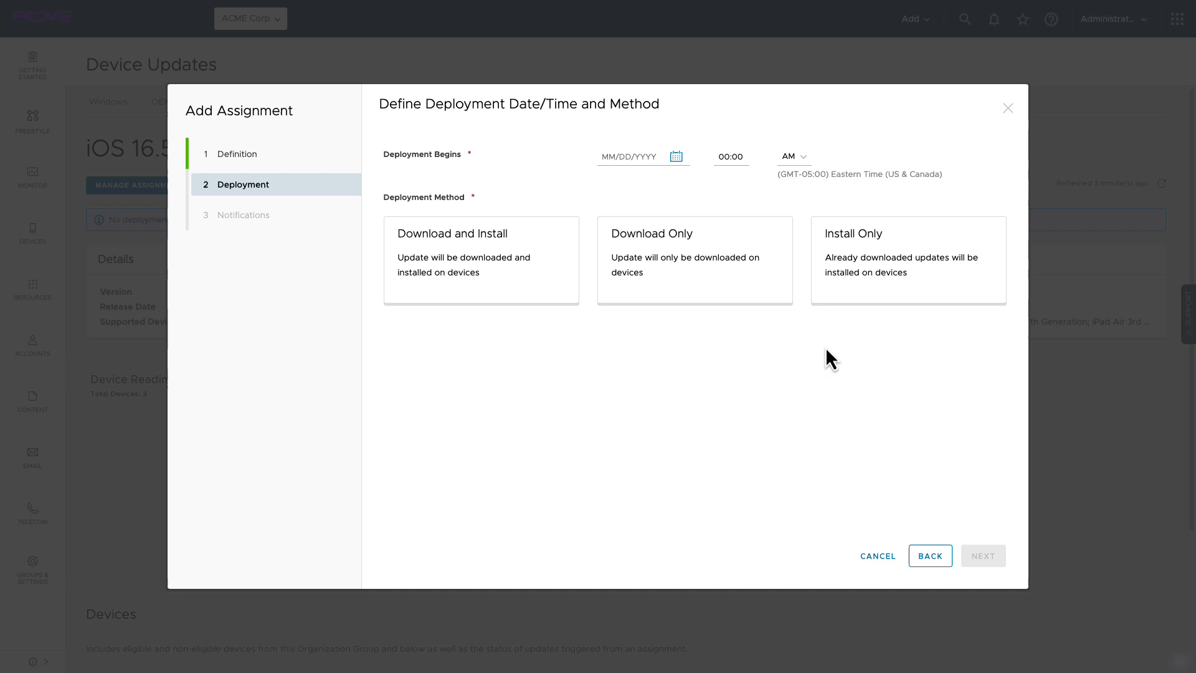
- Set the deployment start to 07/17/2023 at 08:00 AM
{"action": "left_click", "coordinate": [676, 156]}
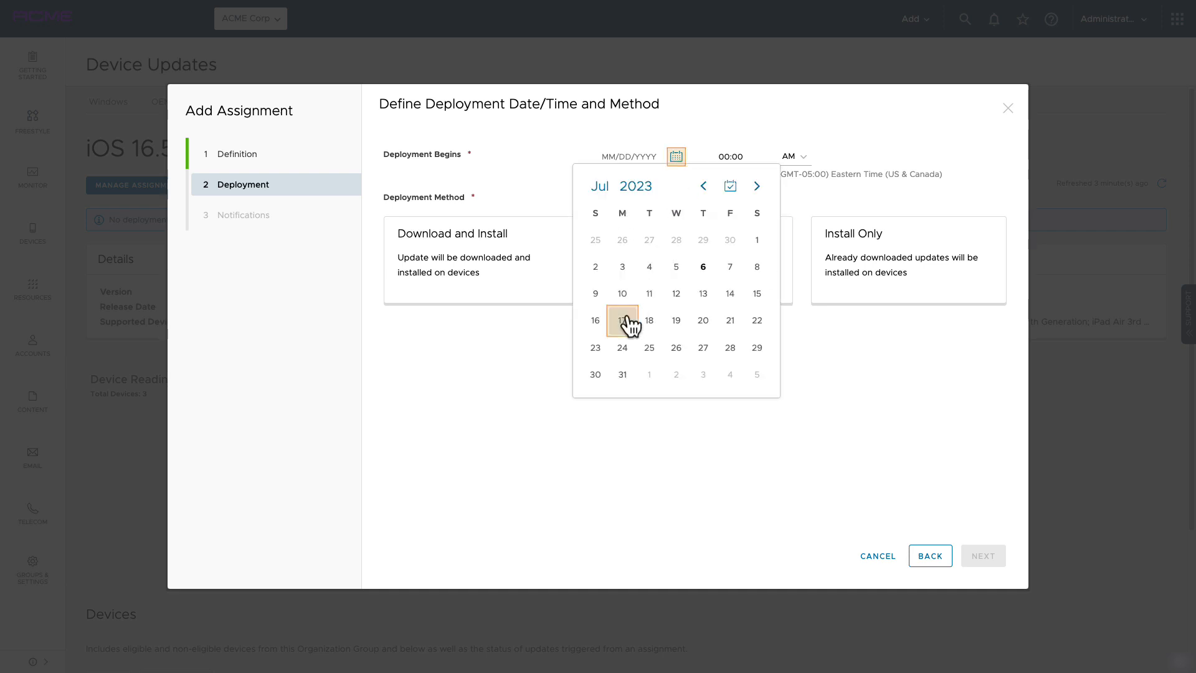
{"action": "left_click", "coordinate": [622, 320]}
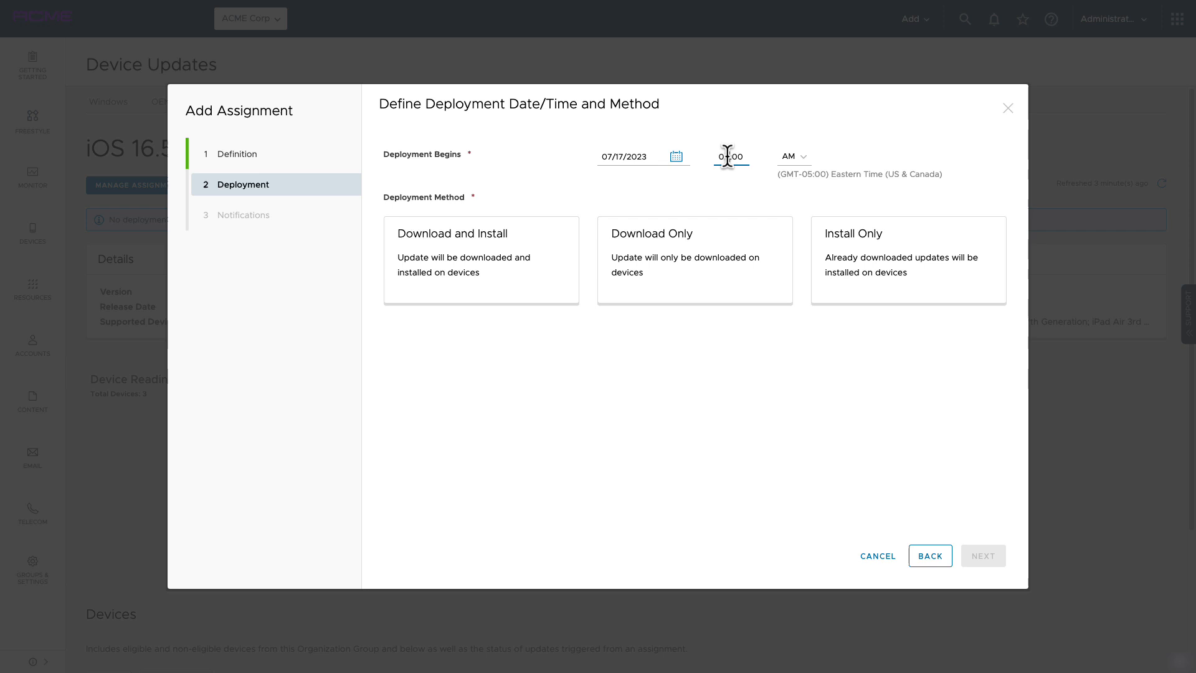
{"action": "type", "text": "08:00"}
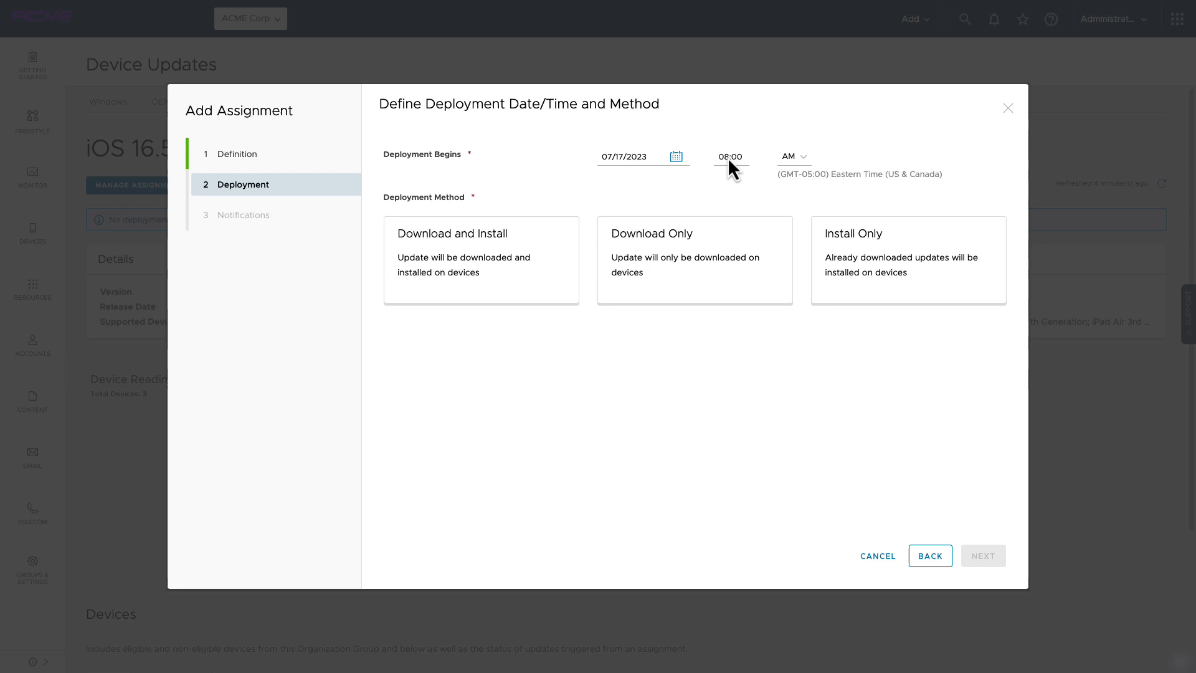
{"action": "left_click", "coordinate": [480, 259]}
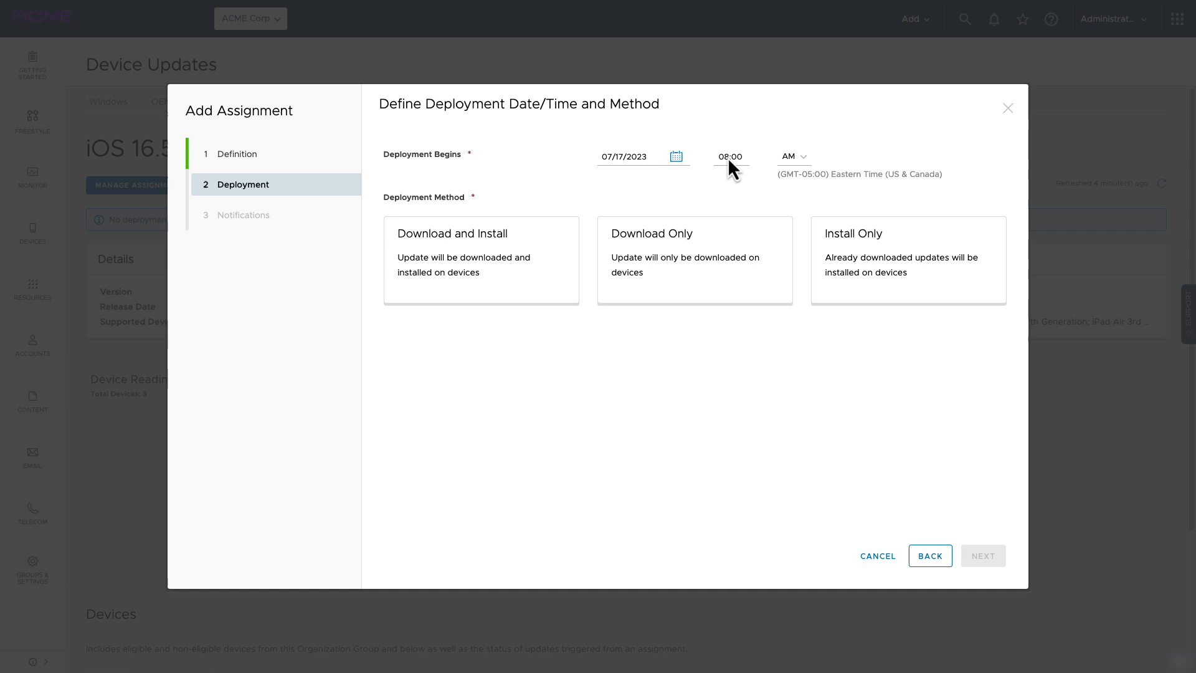
- Choose the Download Only deployment method and continue to notifications
{"action": "left_click", "coordinate": [694, 259]}
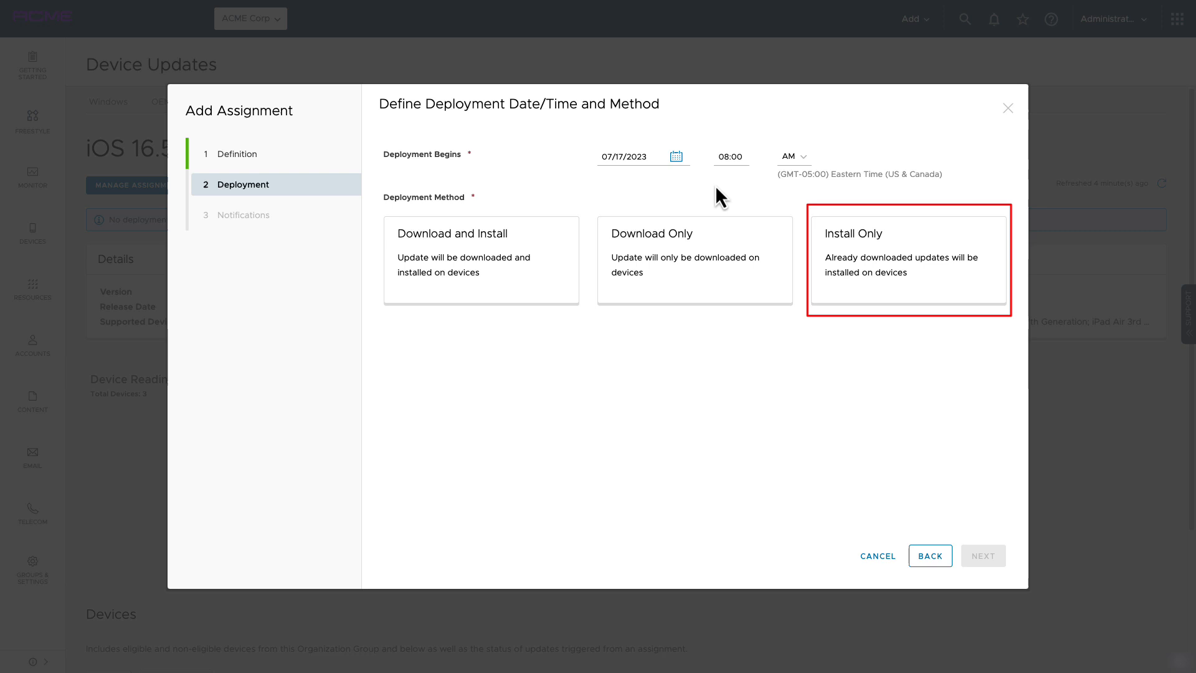
{"action": "left_click", "coordinate": [694, 260]}
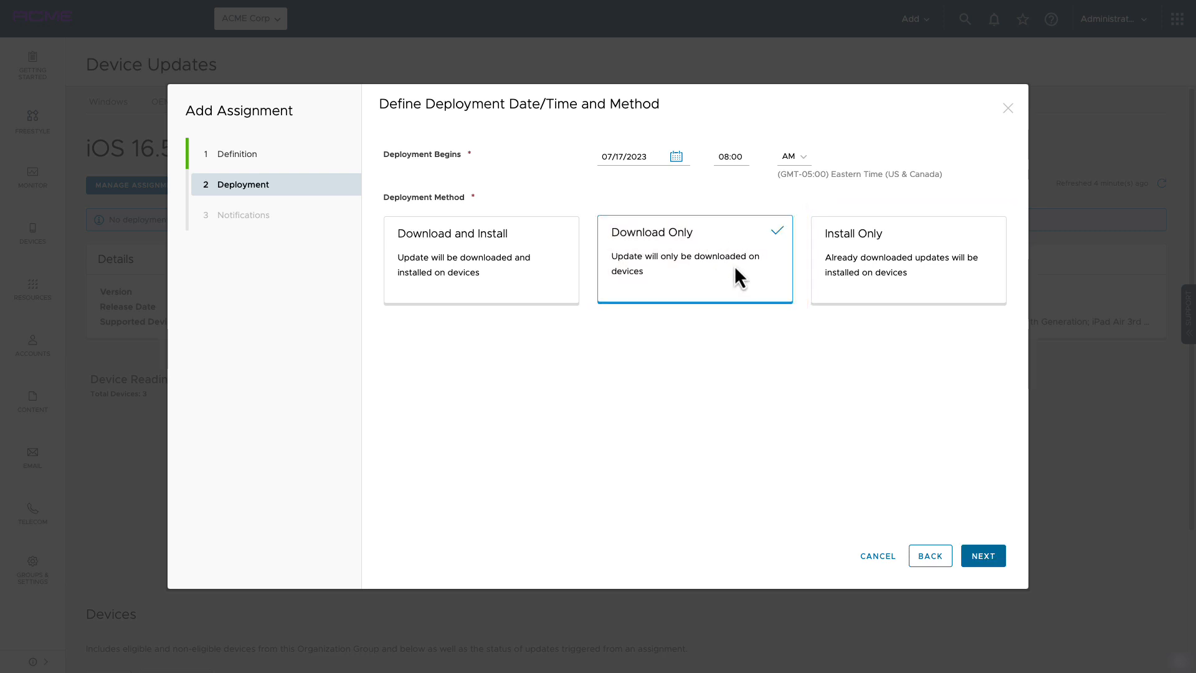
{"action": "left_click", "coordinate": [983, 555]}
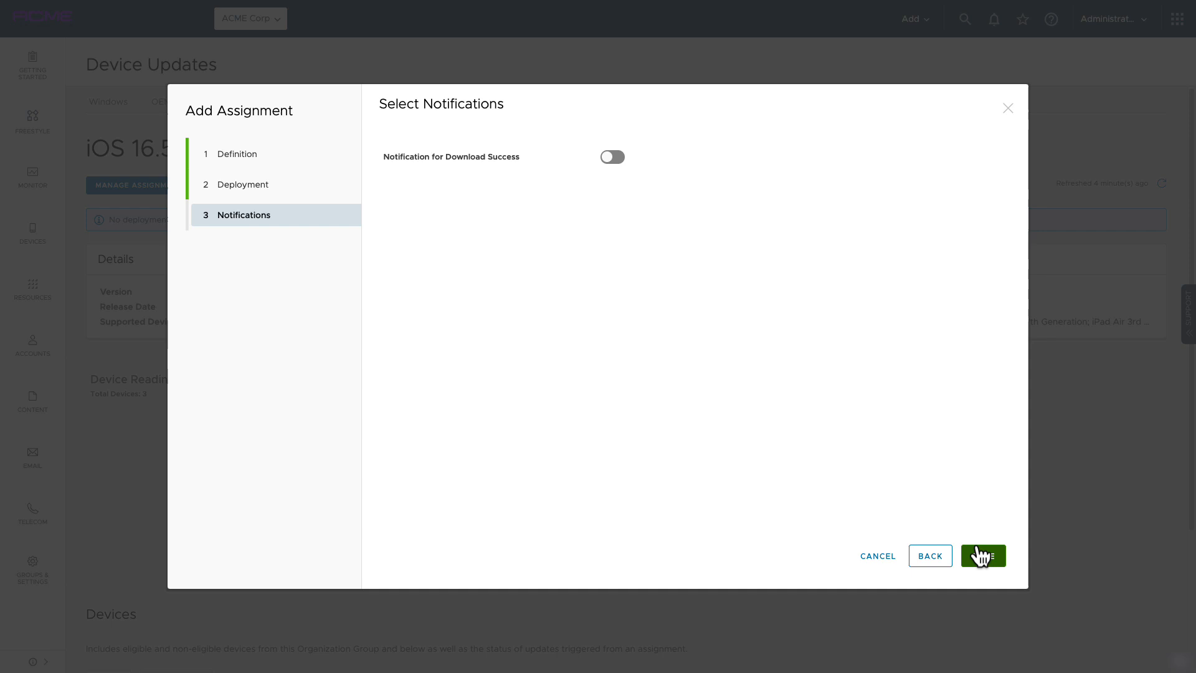
- Enable the download-success notification with the 'An update has been downloaded…' message and save
{"action": "left_click", "coordinate": [612, 157]}
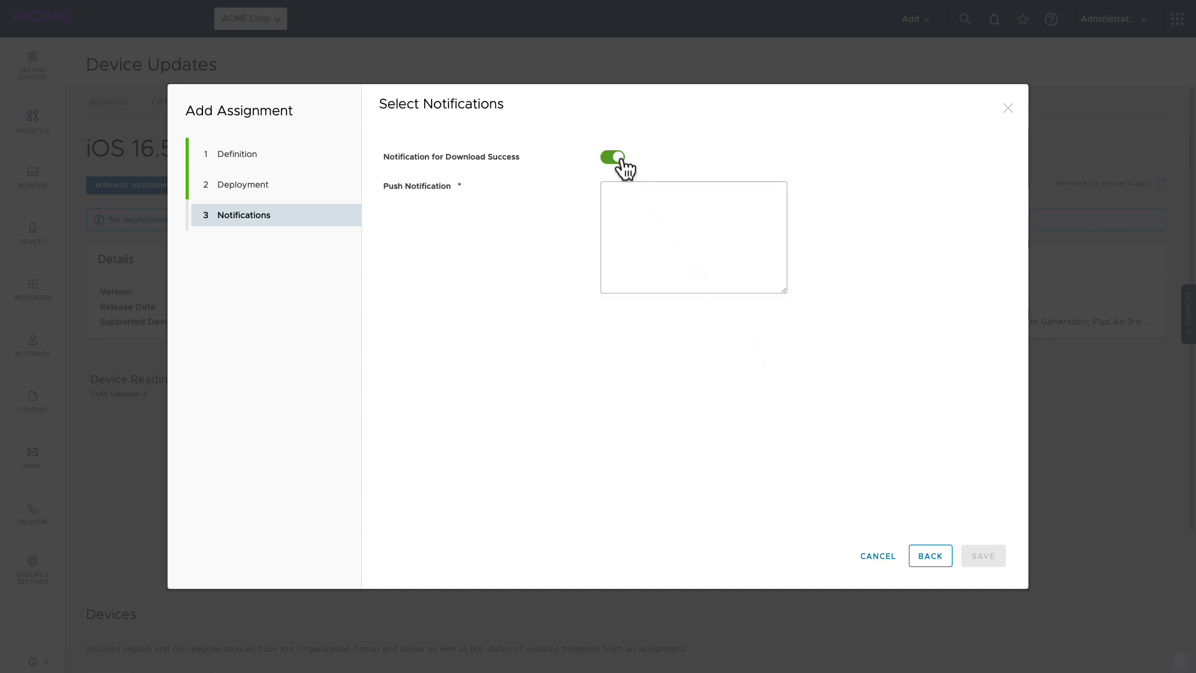
{"action": "type", "text": "An update has been downloaded to your device. You will be notified when it needs to be installed."}
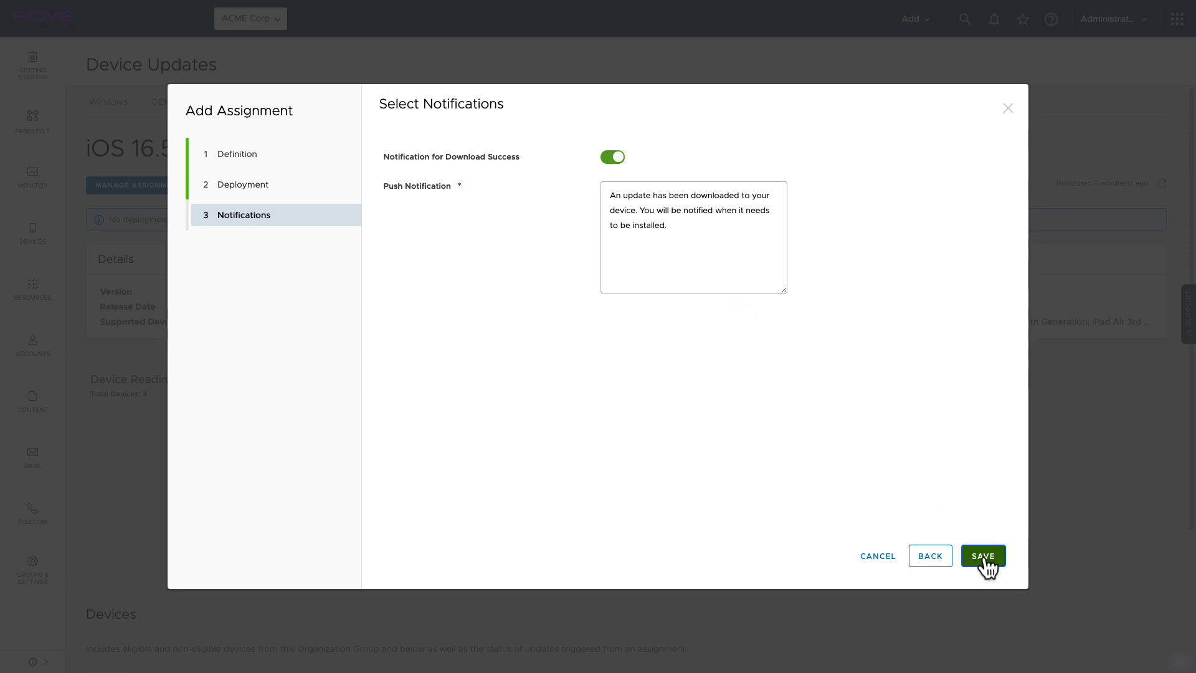
{"action": "left_click", "coordinate": [983, 555]}
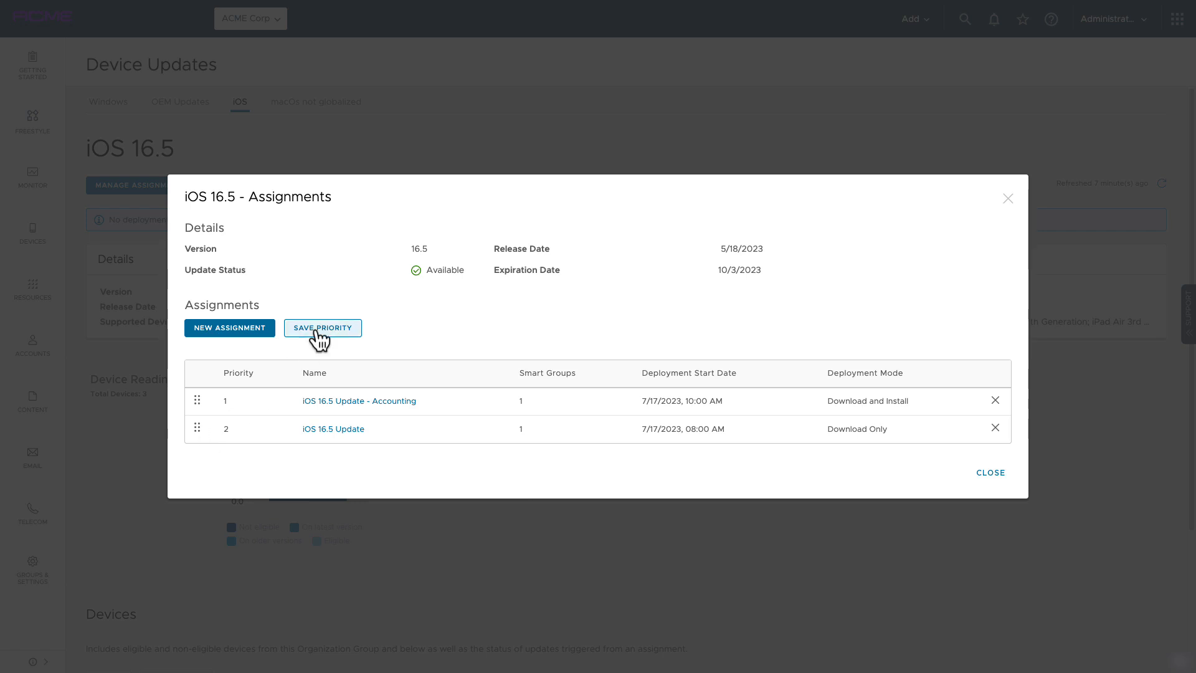
- Save the priority order of the Accounting and iOS 16.5 Update assignments
{"action": "left_click", "coordinate": [322, 328]}
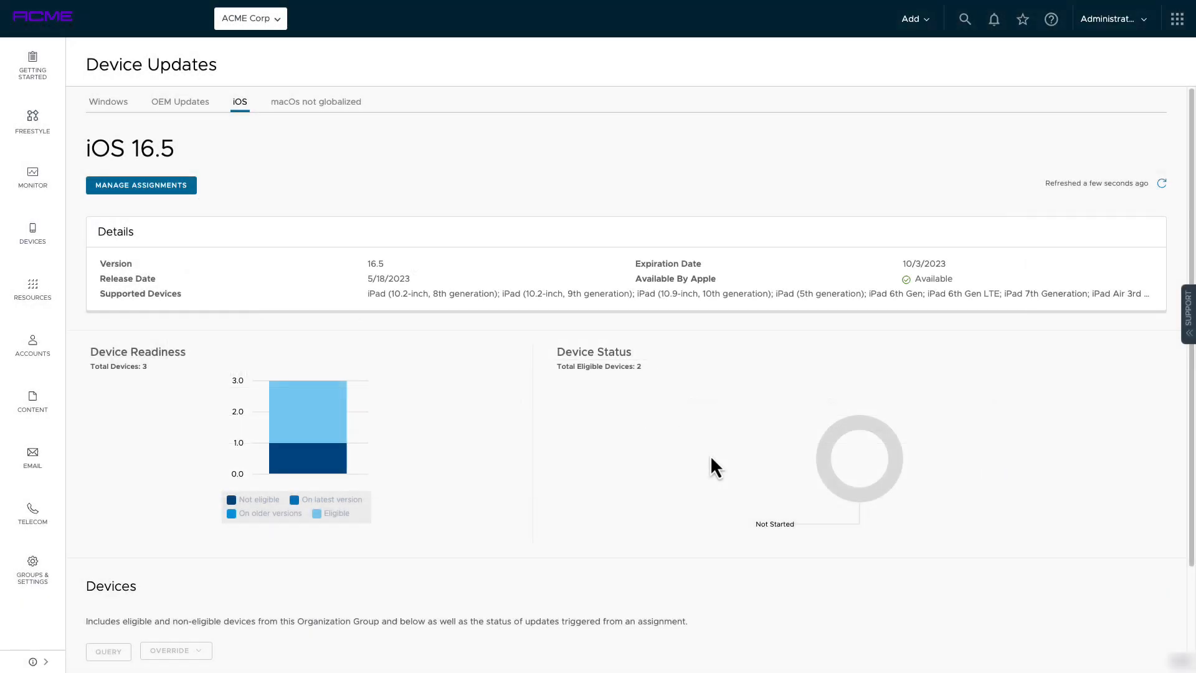
- Inspect a device's override options, then return to the iOS updates list
{"action": "scroll", "scroll_direction": "down", "scroll_amount": 3}
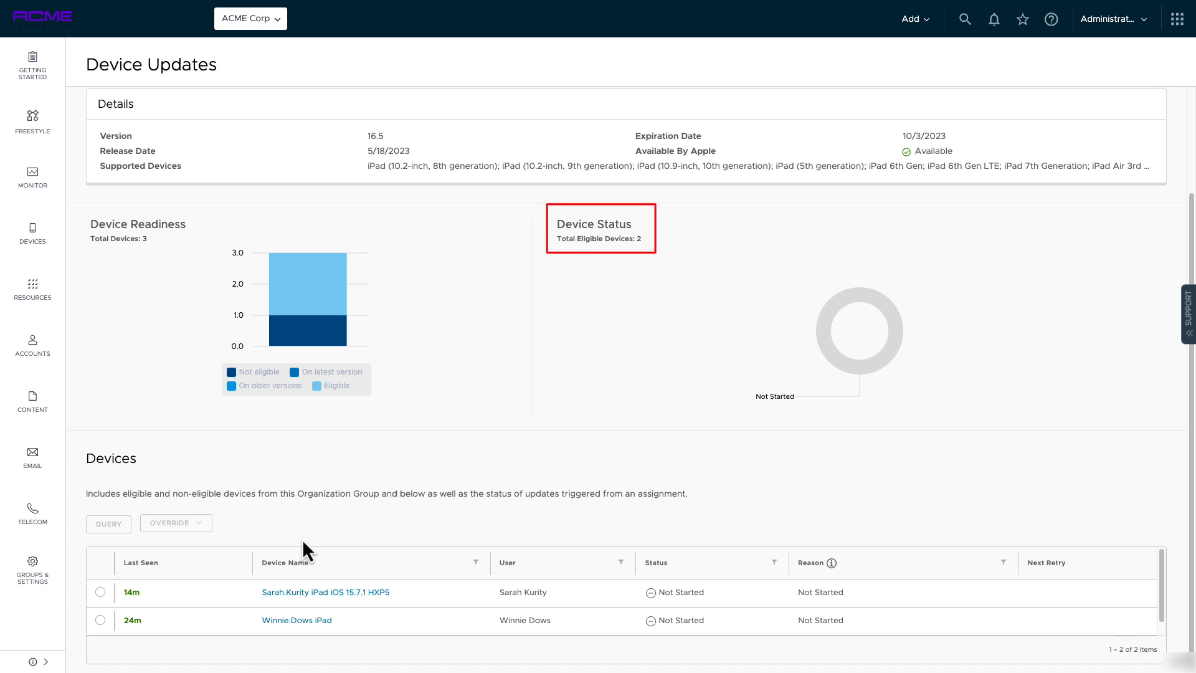
{"action": "left_click", "coordinate": [100, 592]}
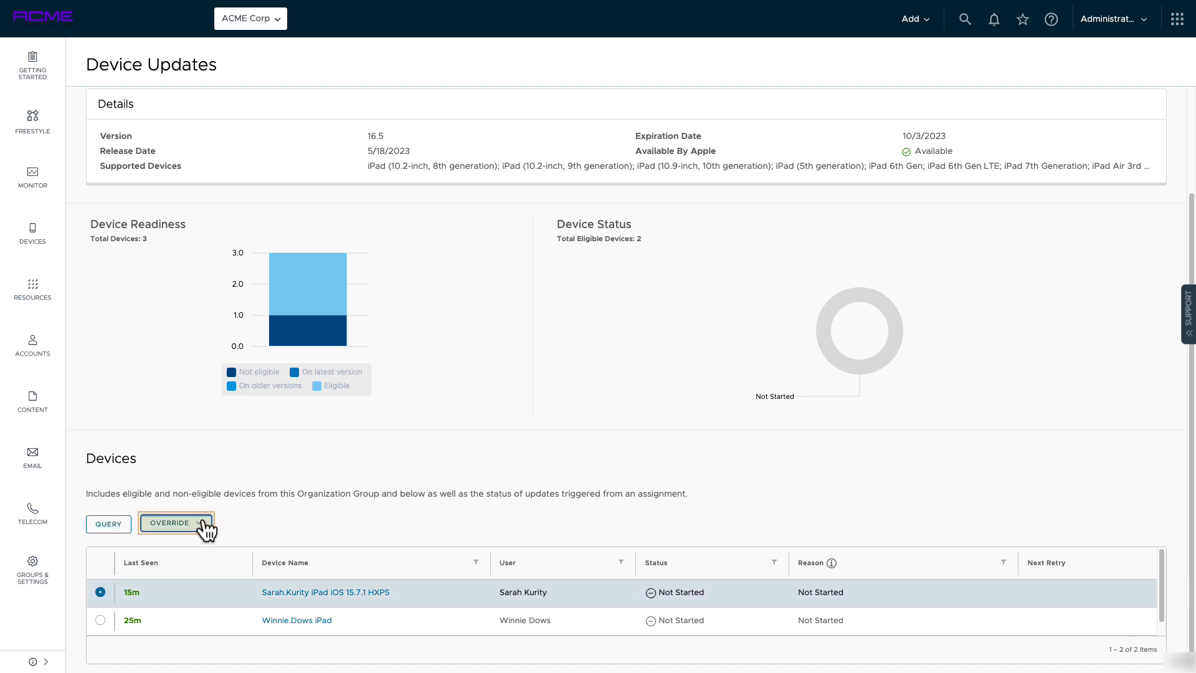
{"action": "left_click", "coordinate": [173, 523]}
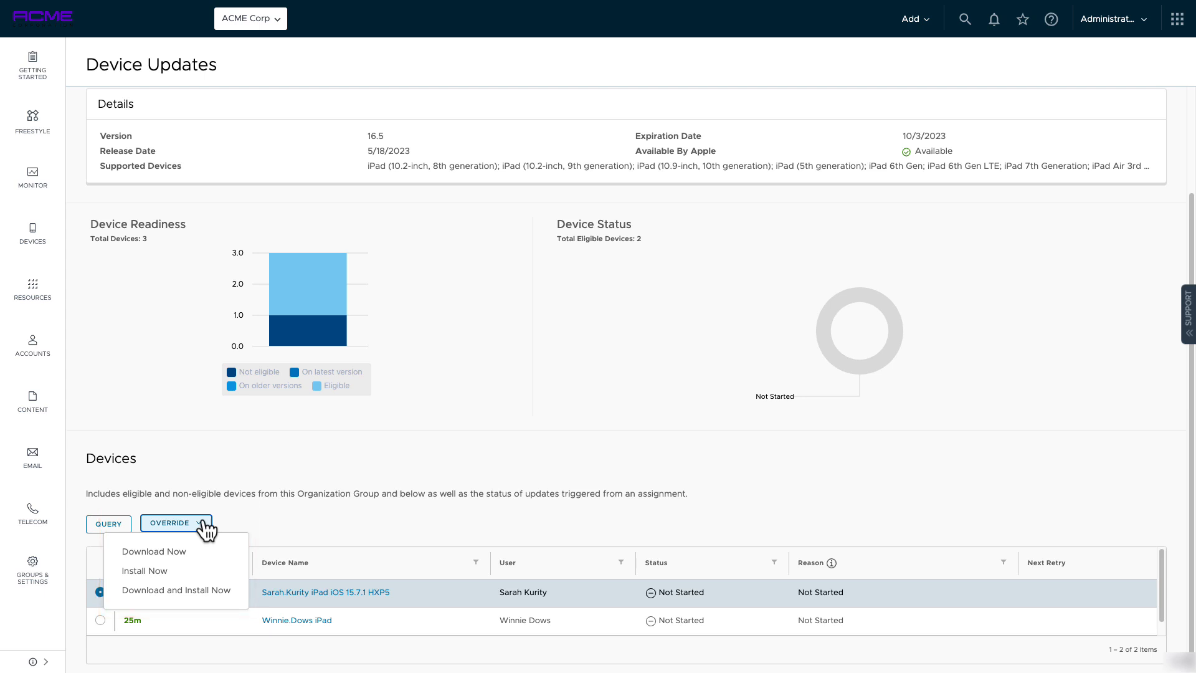
{"action": "left_click", "coordinate": [239, 97]}
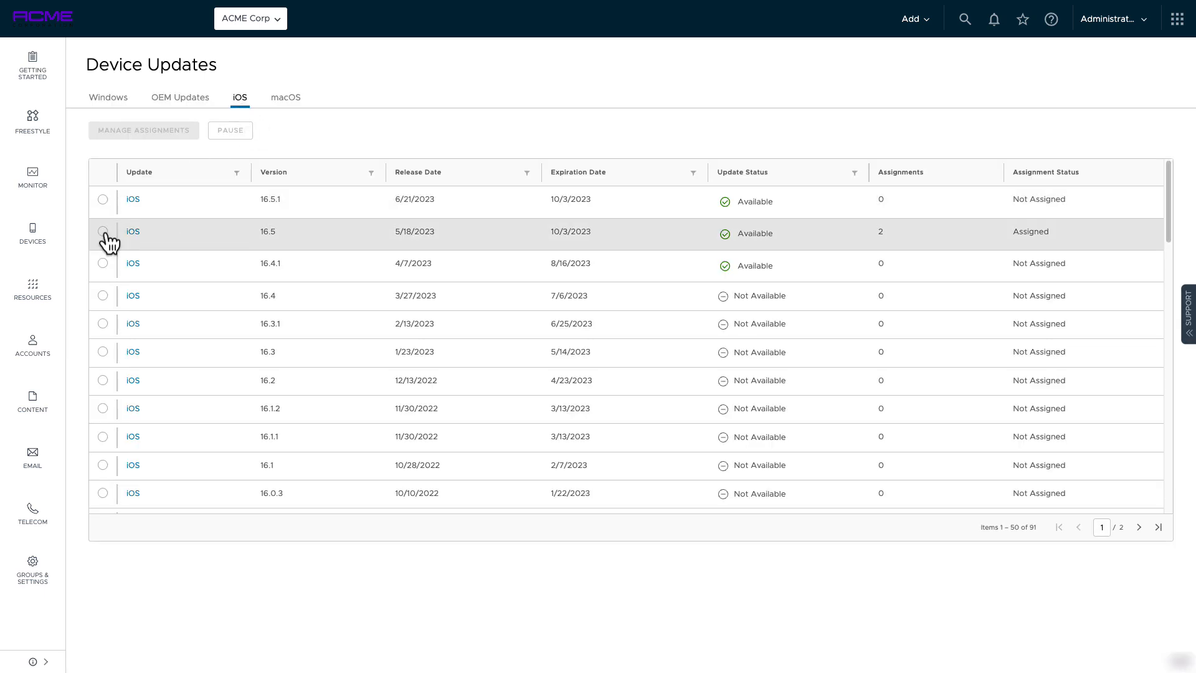
- Select iOS 16.5 and confirm pausing it
{"action": "left_click", "coordinate": [104, 231]}
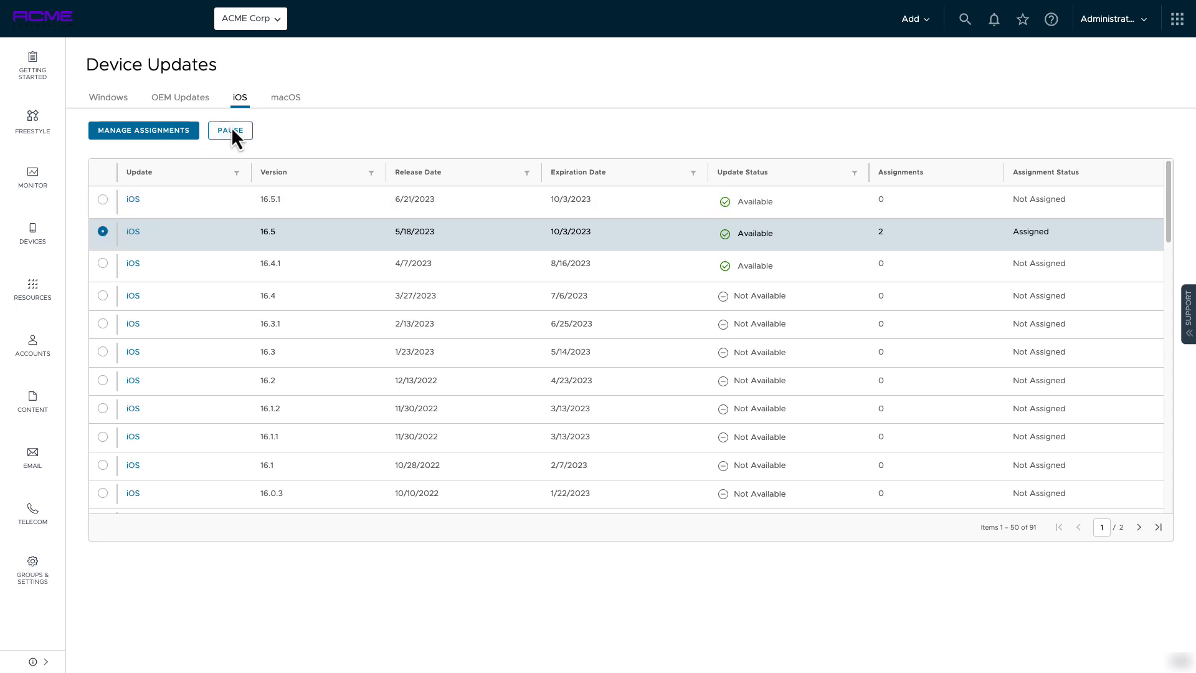
{"action": "left_click", "coordinate": [230, 130]}
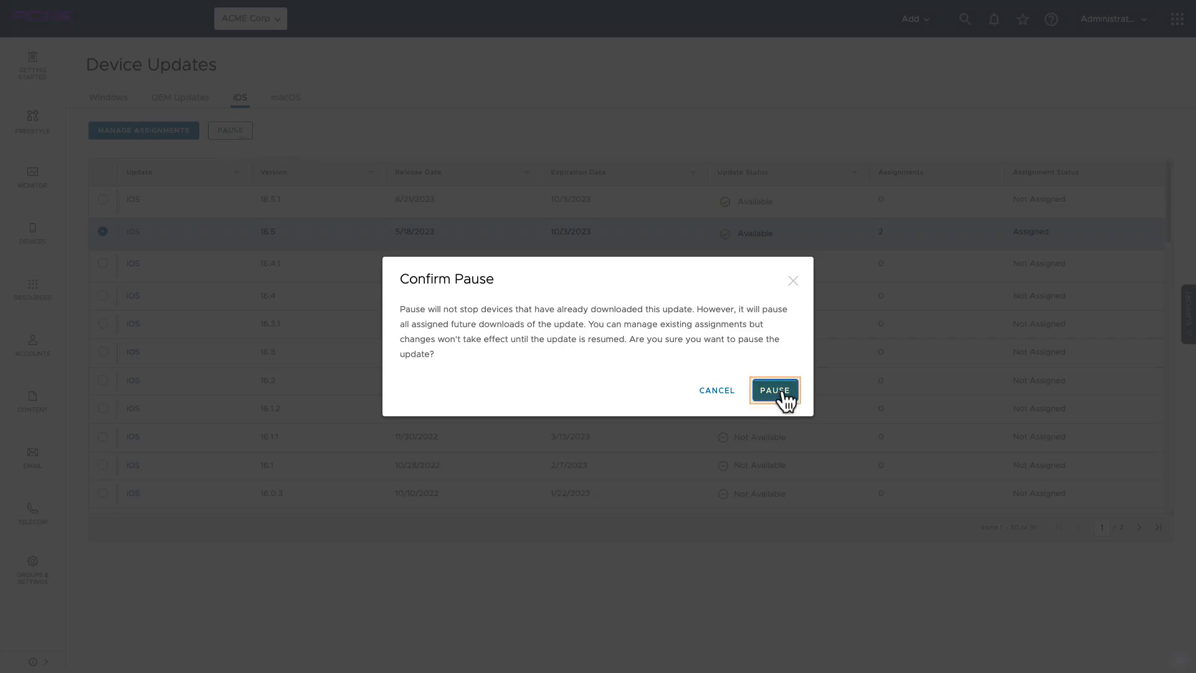
{"action": "left_click", "coordinate": [774, 390]}
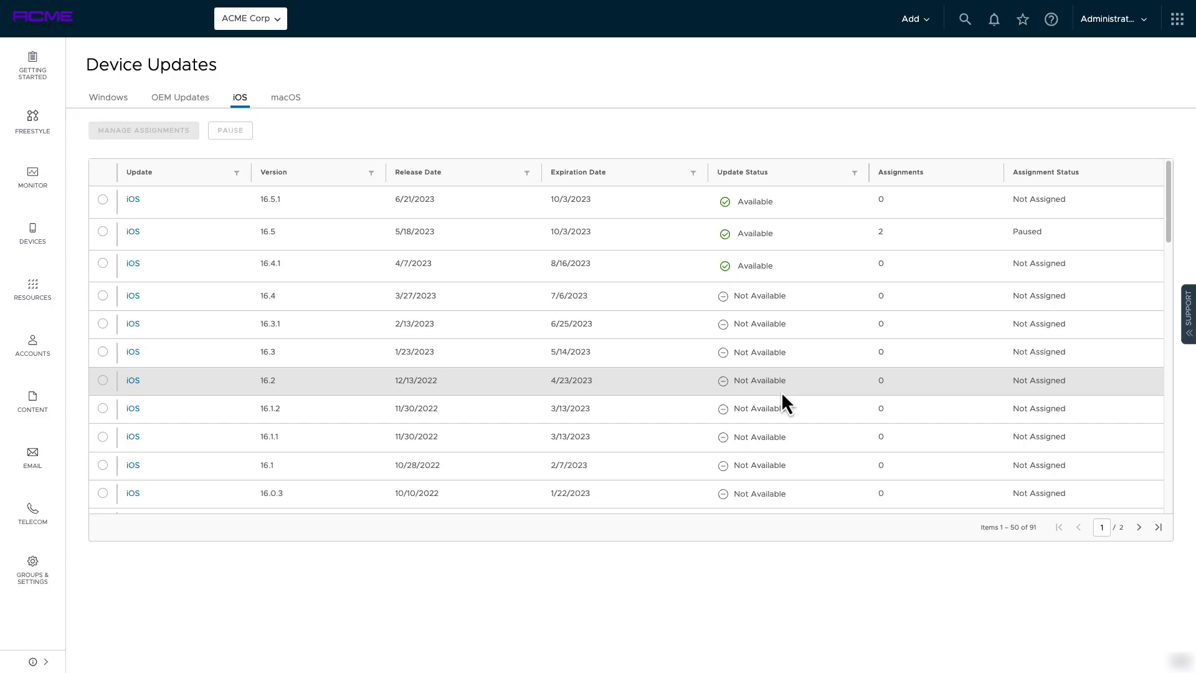